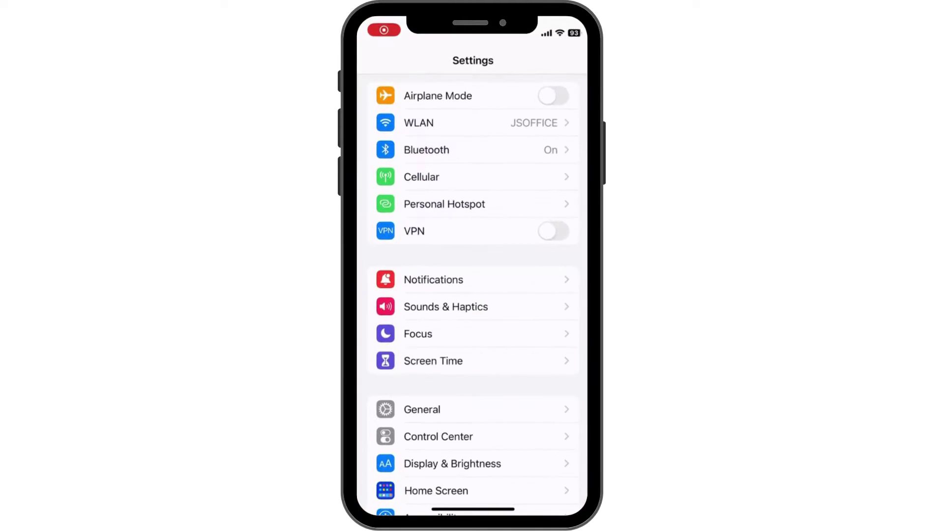
# Review iPhone Storage under General, drilling into the Messages photo attachments.
pyautogui.click(422, 409)
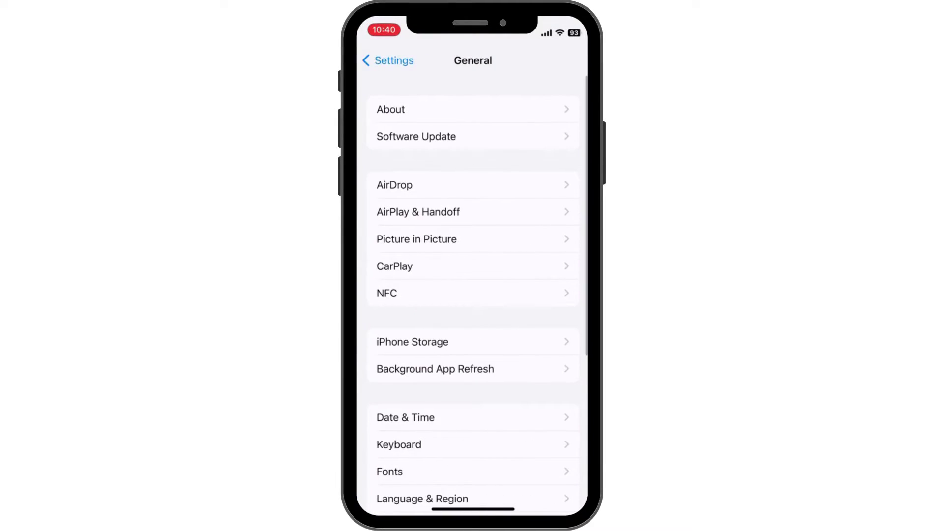
pyautogui.click(412, 342)
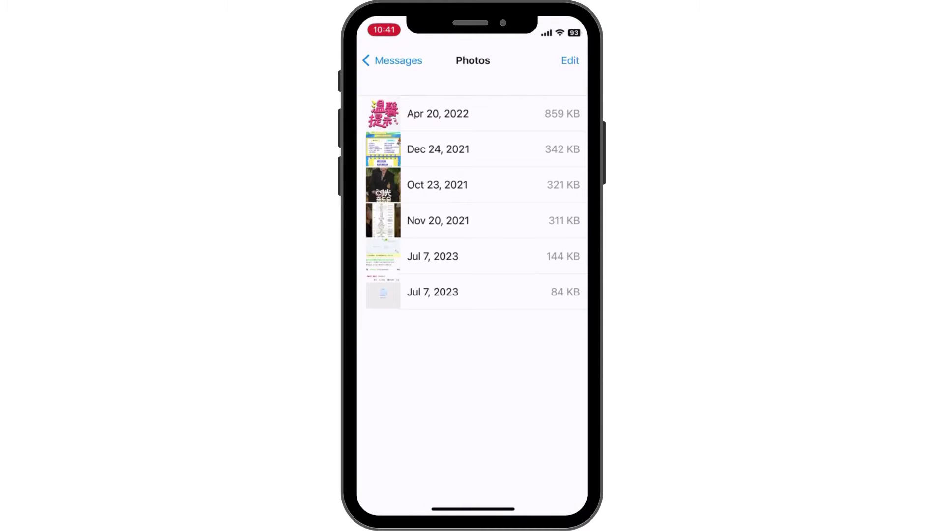
pyautogui.click(568, 60)
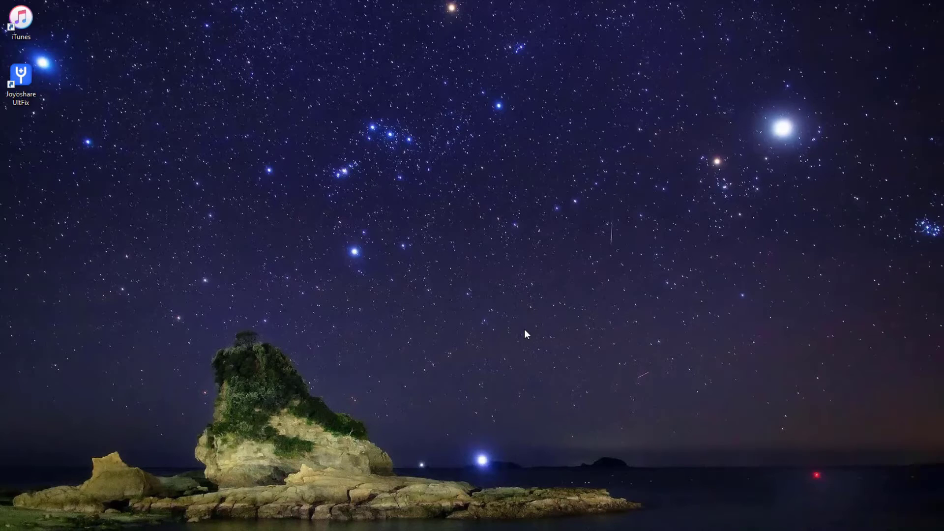
# Launch iTunes and choose Restore, then Restore iPhone, for the recovery-mode iPhone 8.
pyautogui.doubleClick(20, 18)
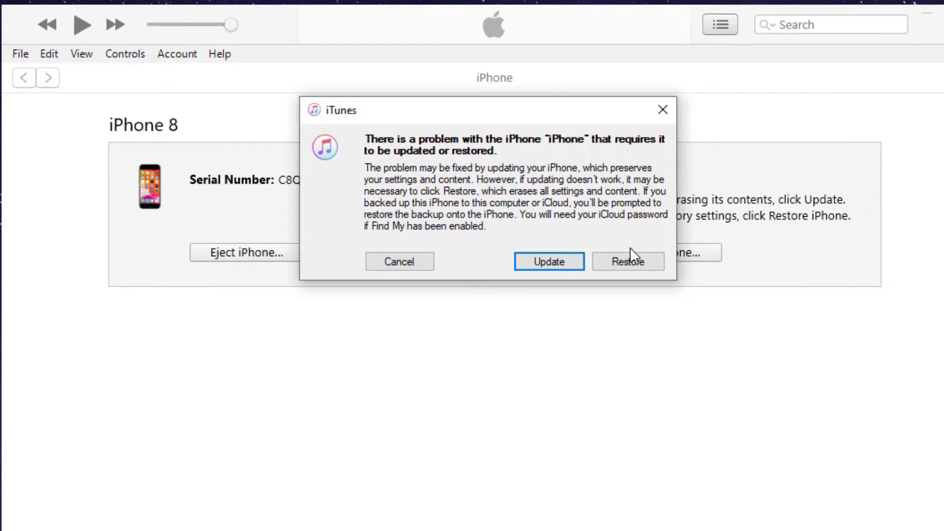
pyautogui.click(398, 262)
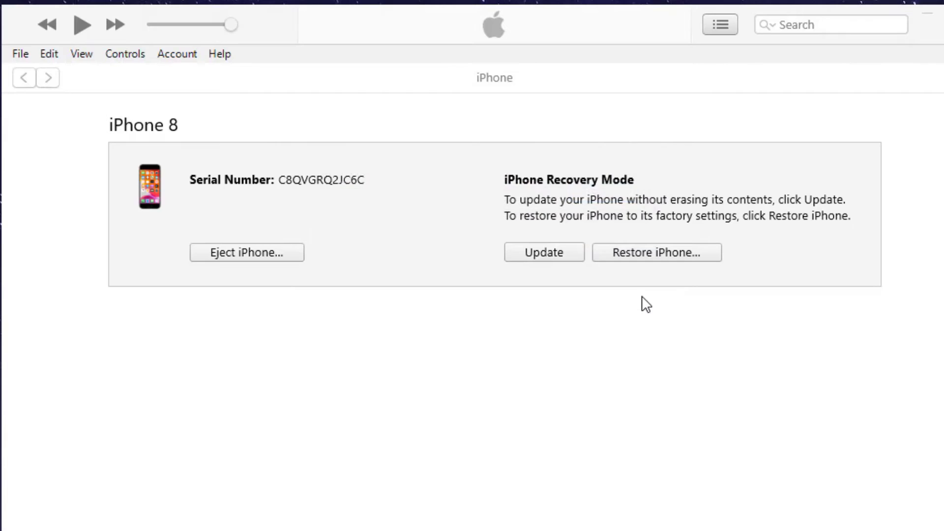
pyautogui.click(656, 252)
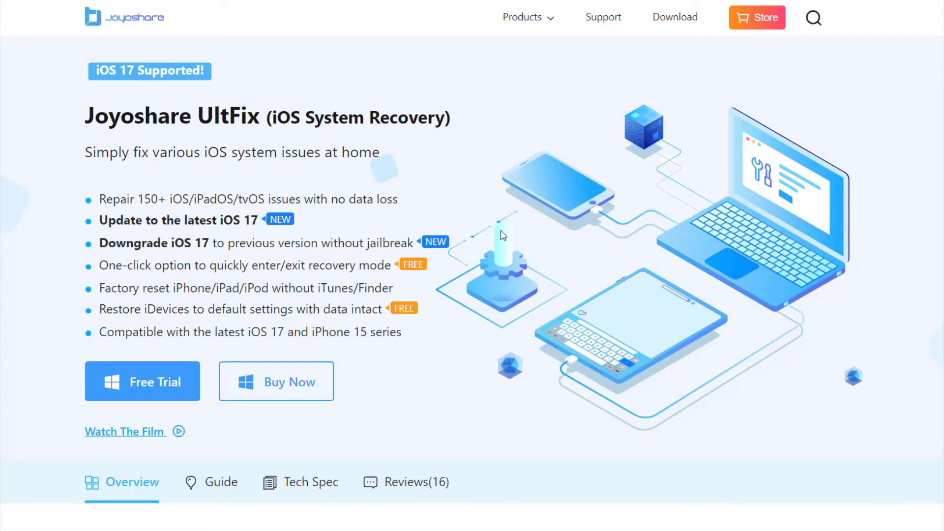
pyautogui.moveTo(511, 263)
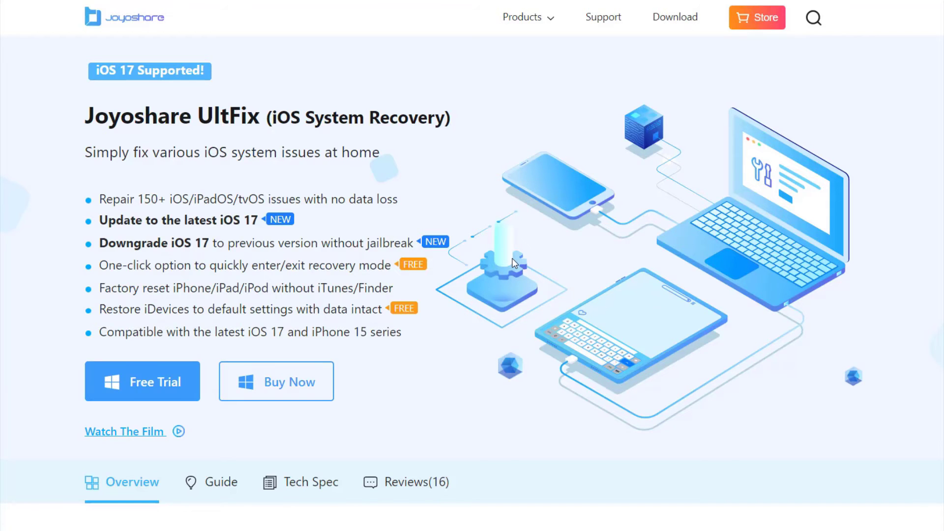
# Scroll down the Joyoshare UltFix product page to review its repair features.
pyautogui.scroll(-3)
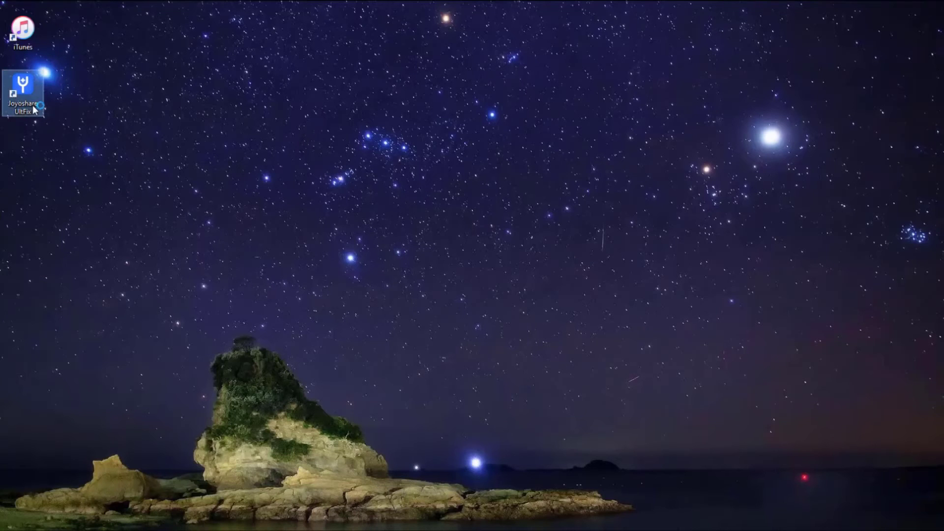
# Launch UltFix and start an iOS System Repair for the Screen Stuck problem.
pyautogui.doubleClick(23, 90)
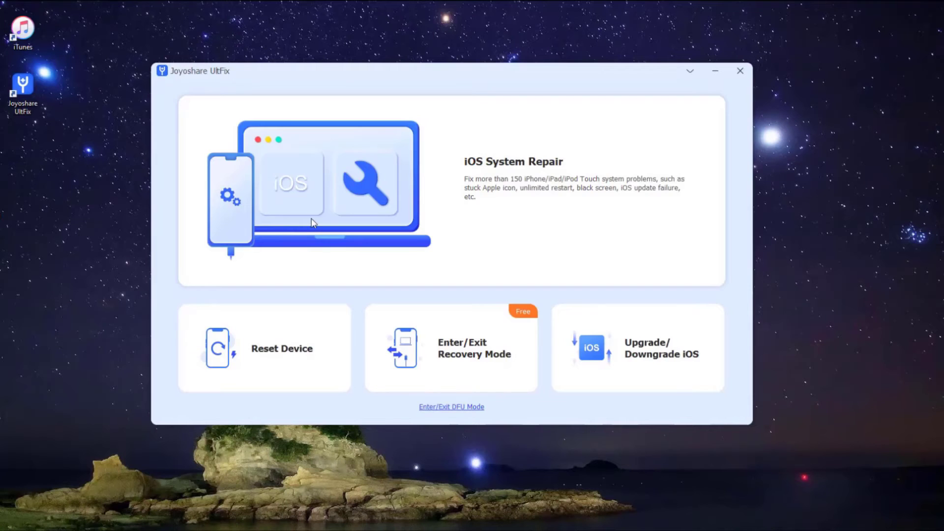
pyautogui.click(329, 187)
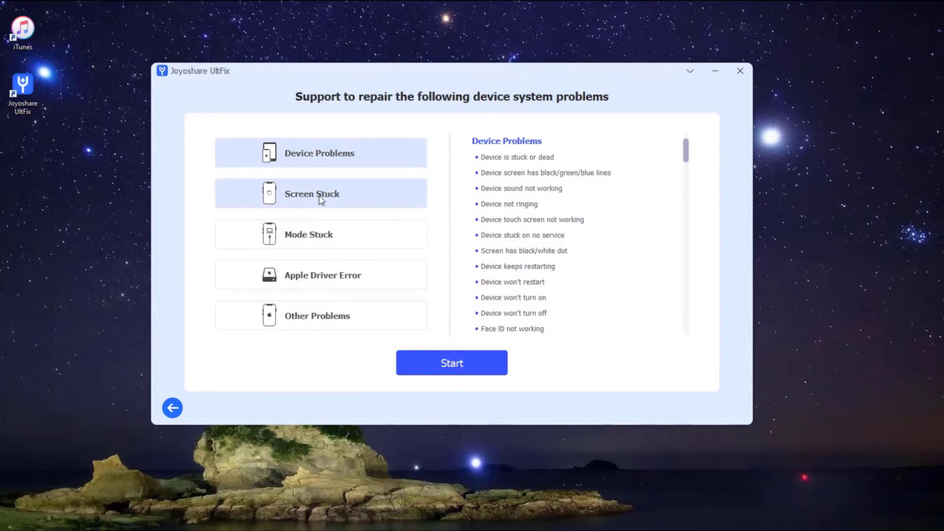
pyautogui.click(319, 194)
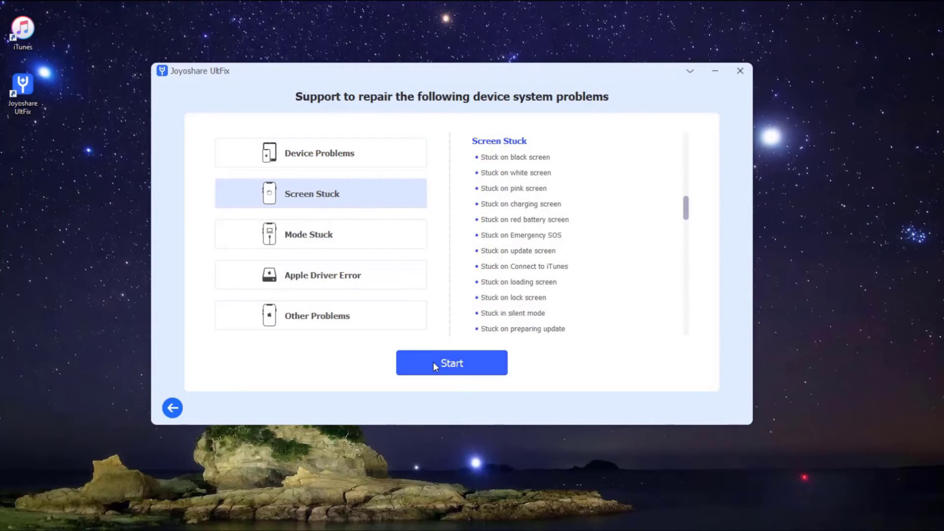
pyautogui.click(452, 363)
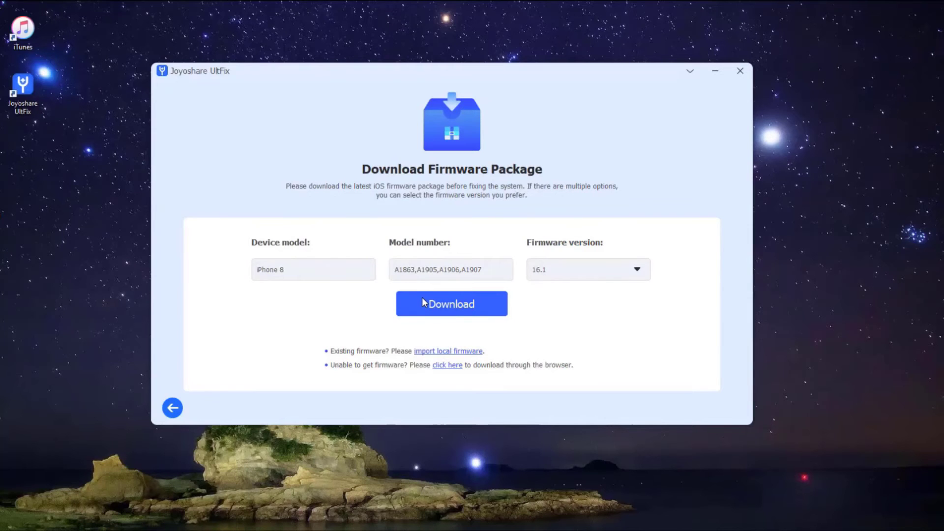
# Download the iOS 16.1 firmware for iPhone 8 and start the Standard Repair.
pyautogui.click(452, 304)
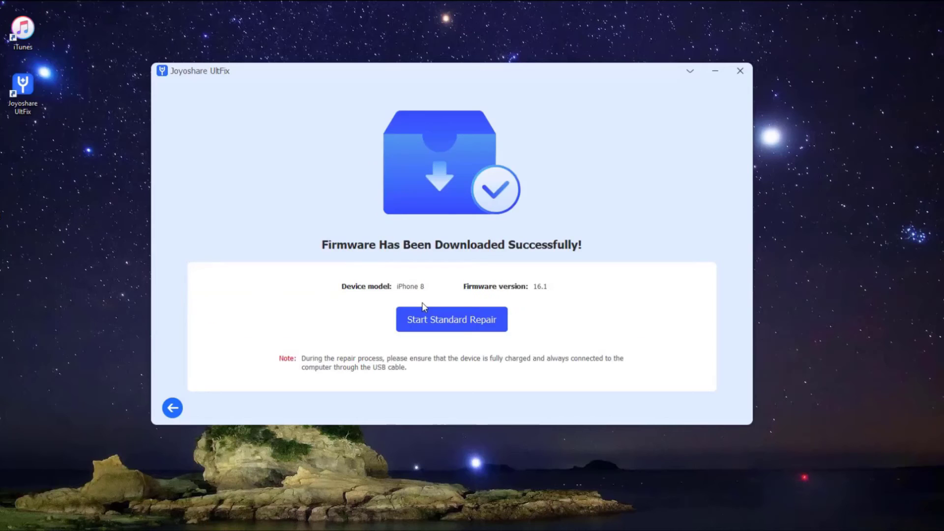
pyautogui.click(451, 319)
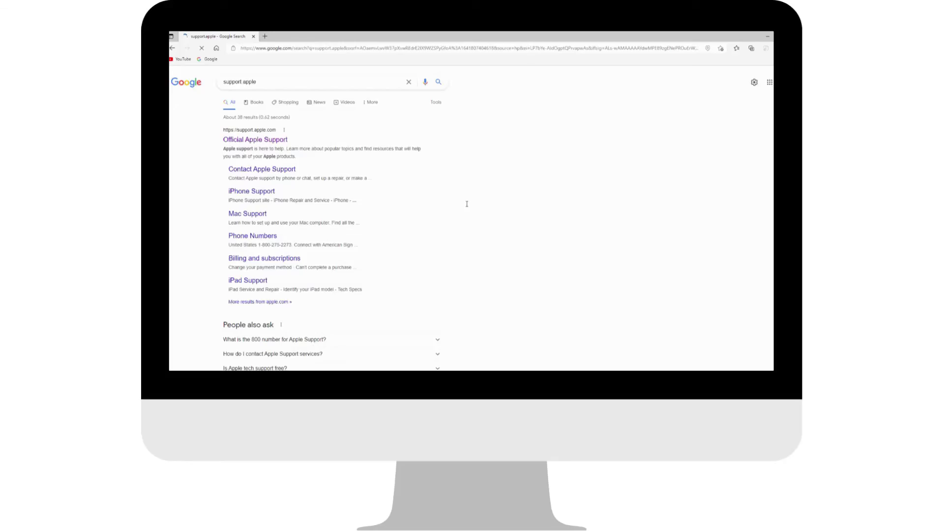
# Reach Repairs & Physical Damage for iPhone via Official Apple Support's Get Support page.
pyautogui.click(255, 139)
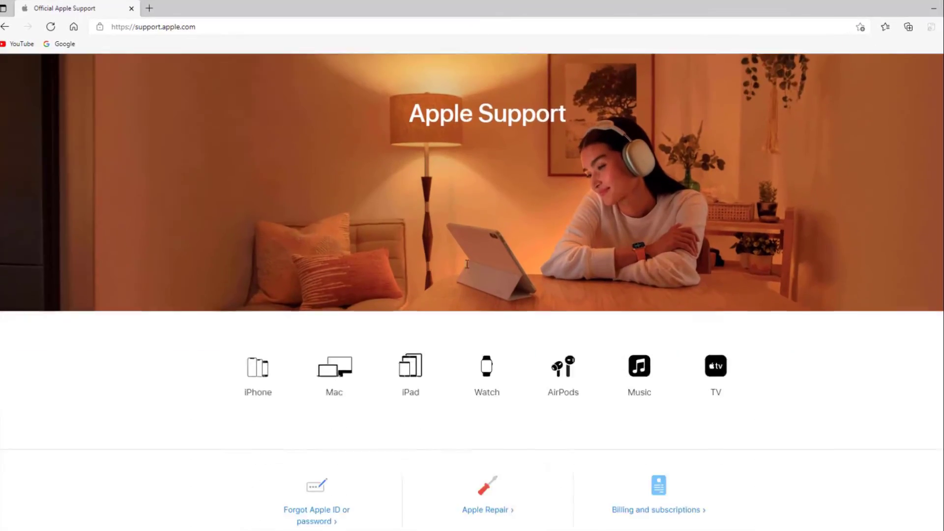
pyautogui.click(486, 512)
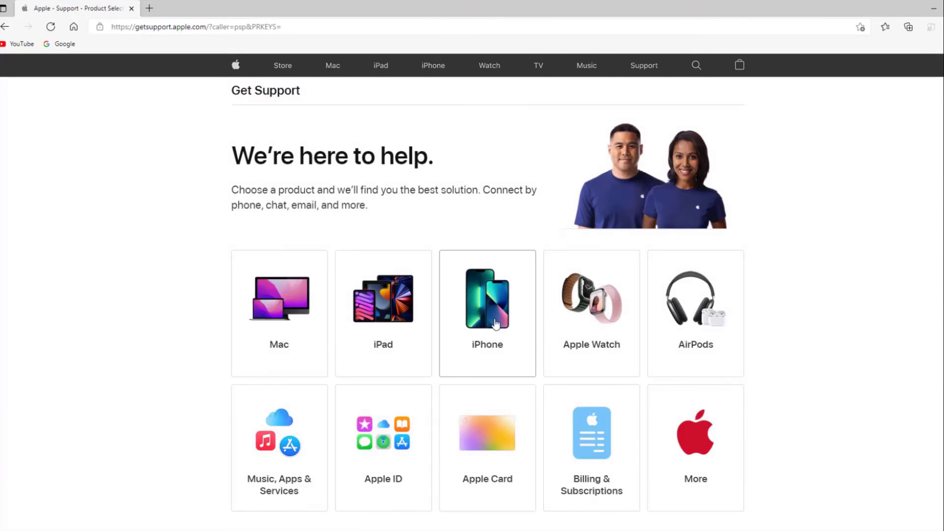
pyautogui.click(487, 313)
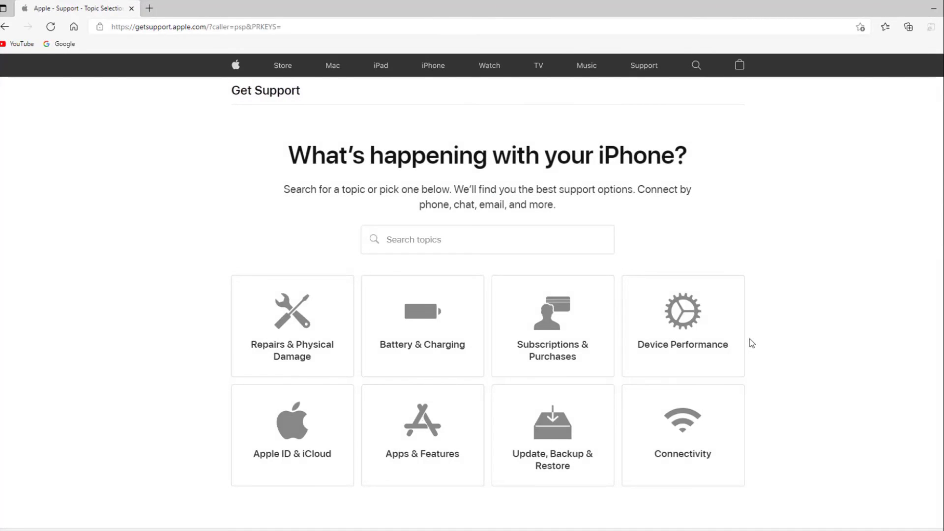
pyautogui.click(291, 326)
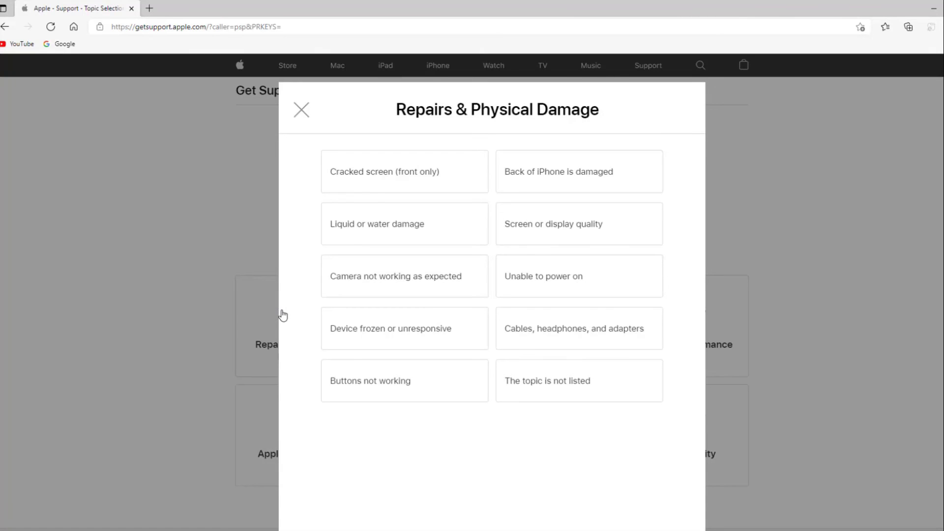